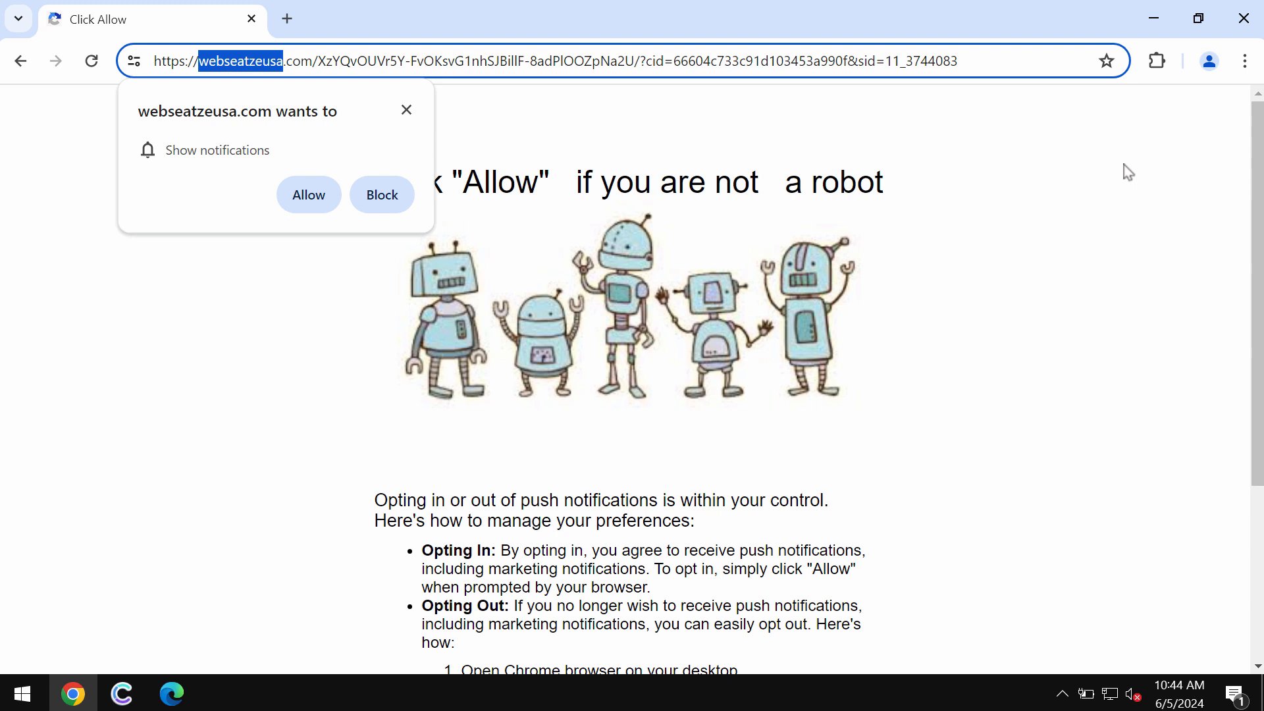
{"action": "mouse_move", "coordinate": [369, 193]}
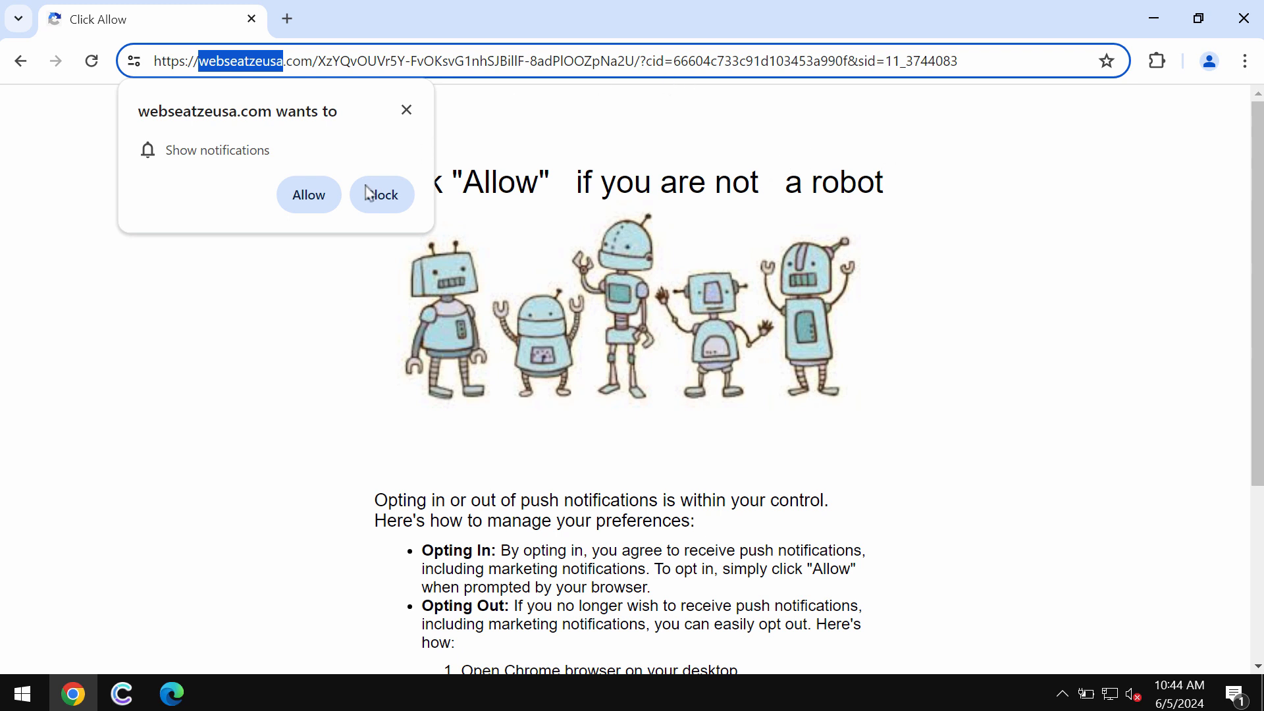
Block webseatzeusa.com's request to show notifications.
{"action": "left_click", "coordinate": [308, 194]}
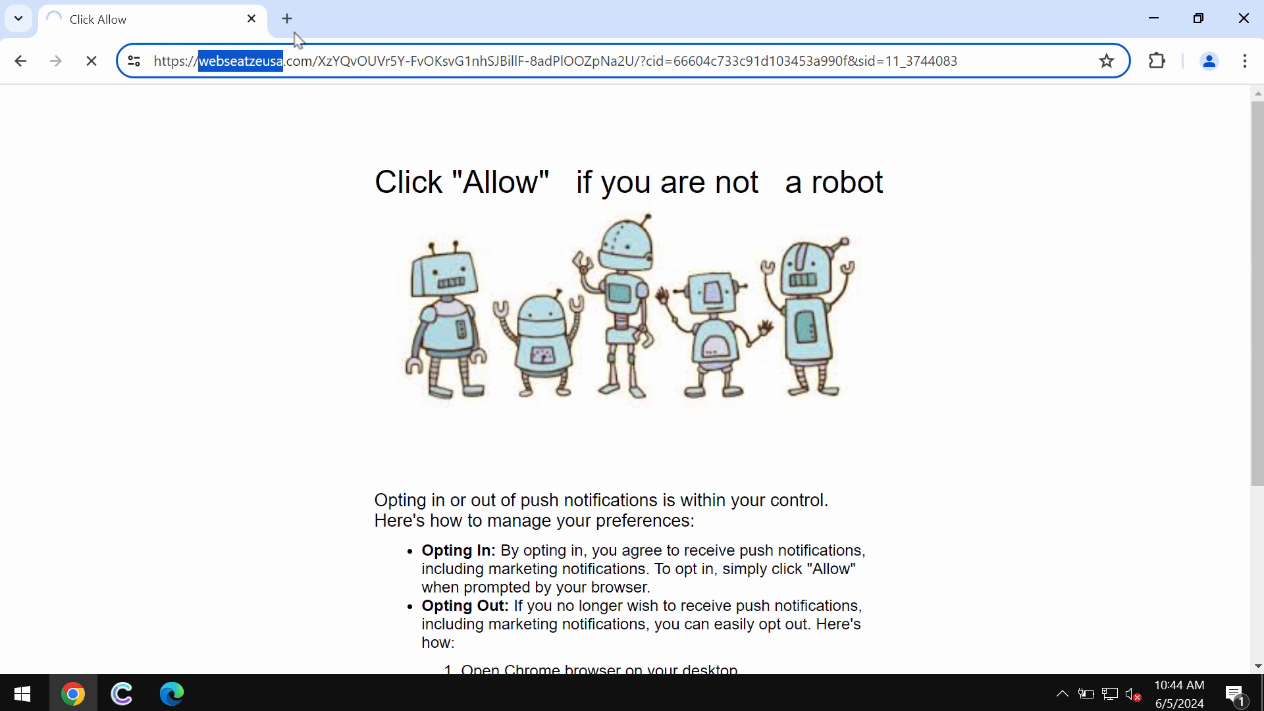
{"action": "mouse_move", "coordinate": [286, 17]}
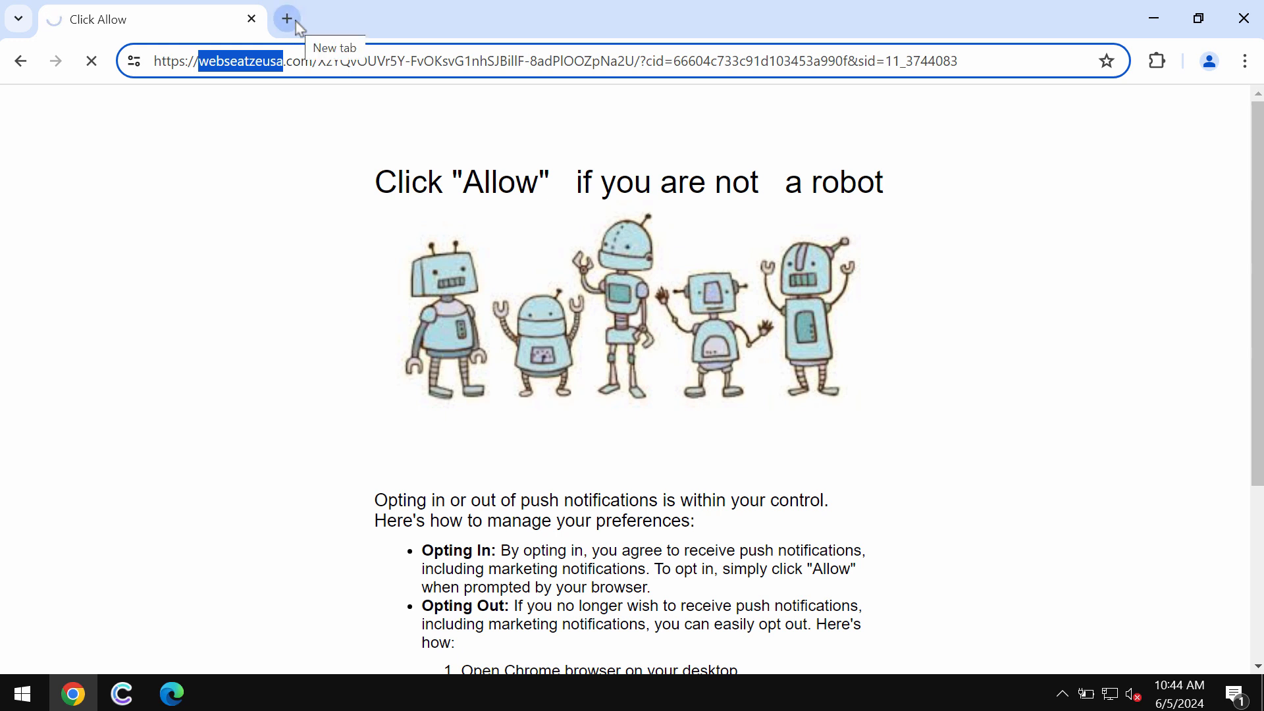
Start a new tab for chrome://settings.
{"action": "left_click", "coordinate": [287, 19]}
{"action": "type", "text": "chrome://settings"}
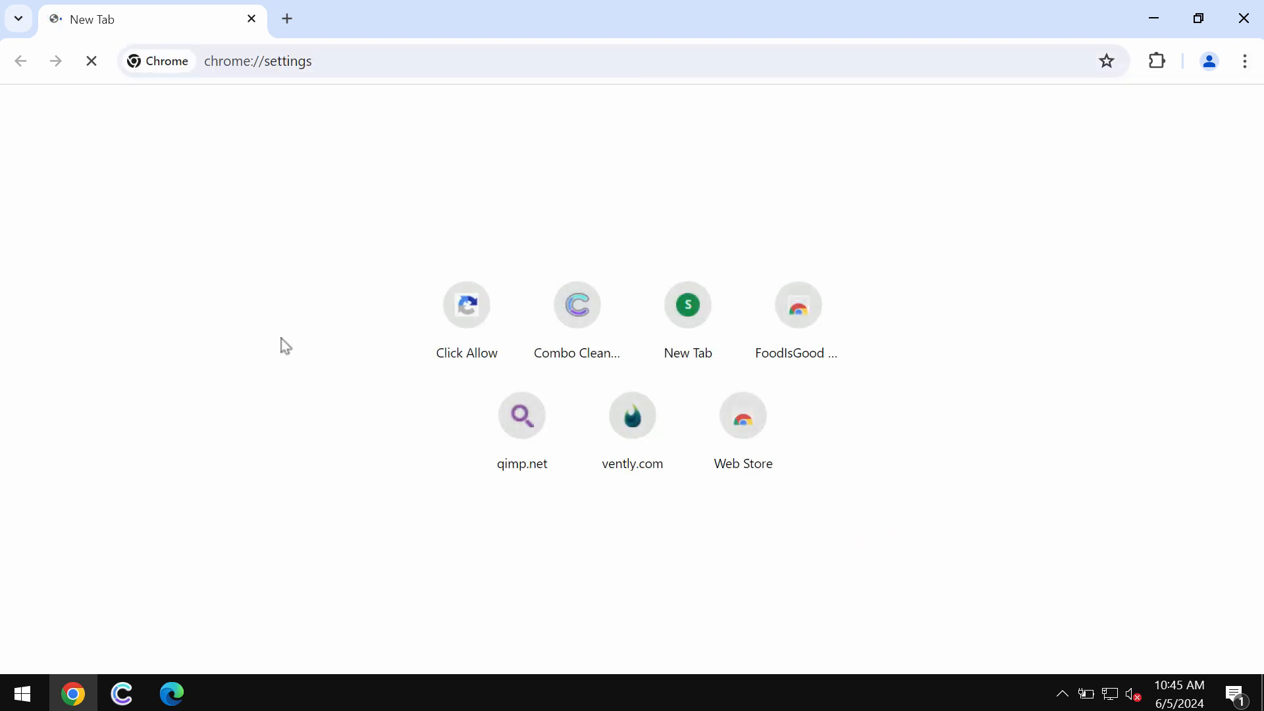
{"action": "mouse_move", "coordinate": [109, 317]}
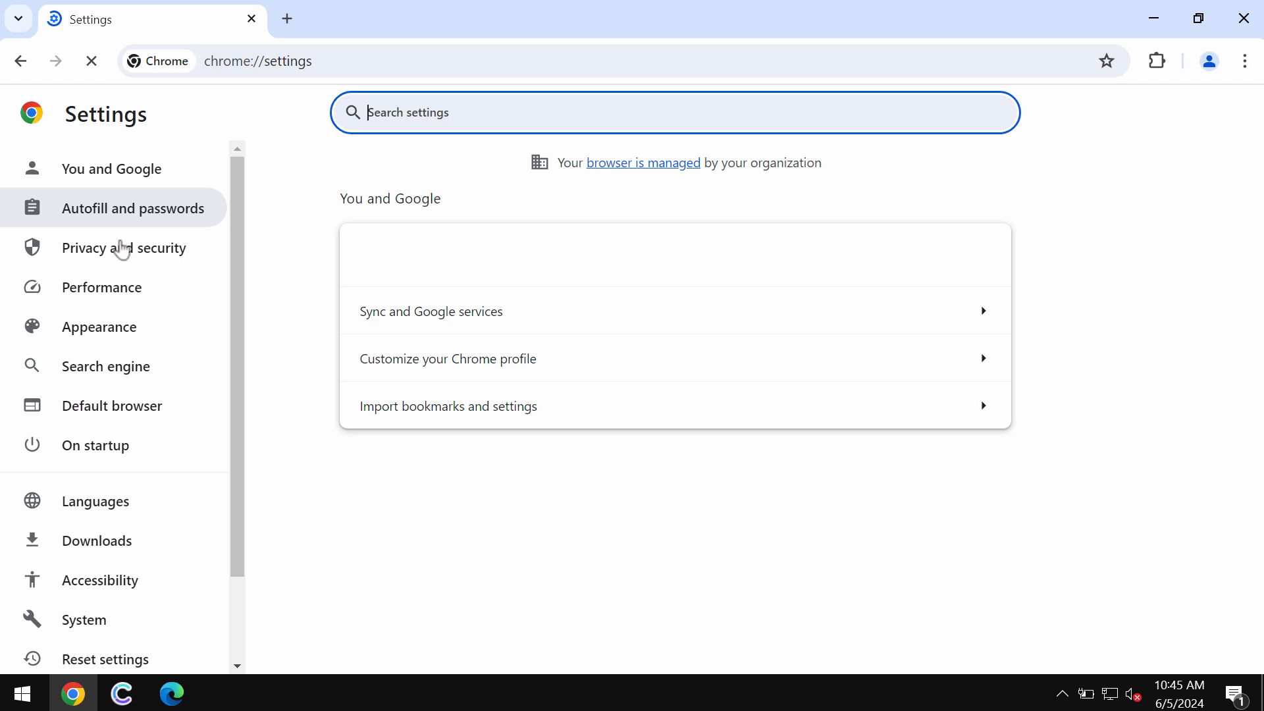
Reach Privacy and security > Site settings > Notifications and its allowed-sites list.
{"action": "left_click", "coordinate": [123, 247]}
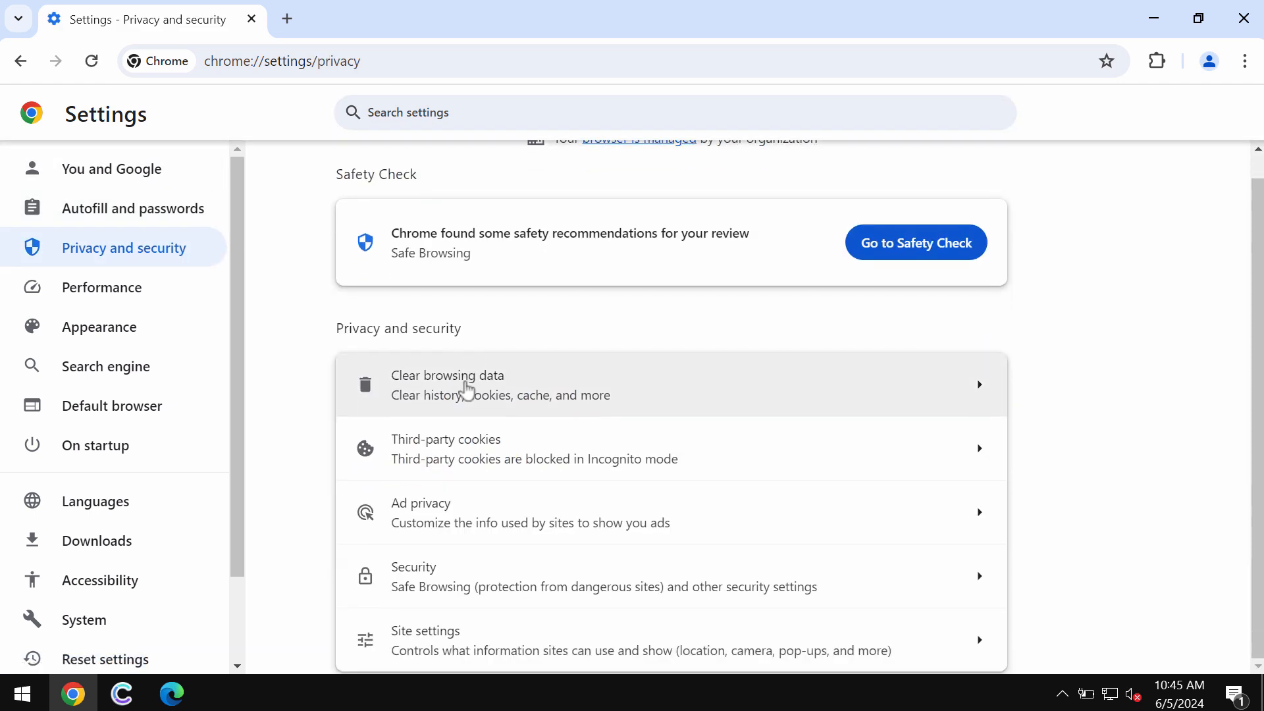
{"action": "mouse_move", "coordinate": [542, 570]}
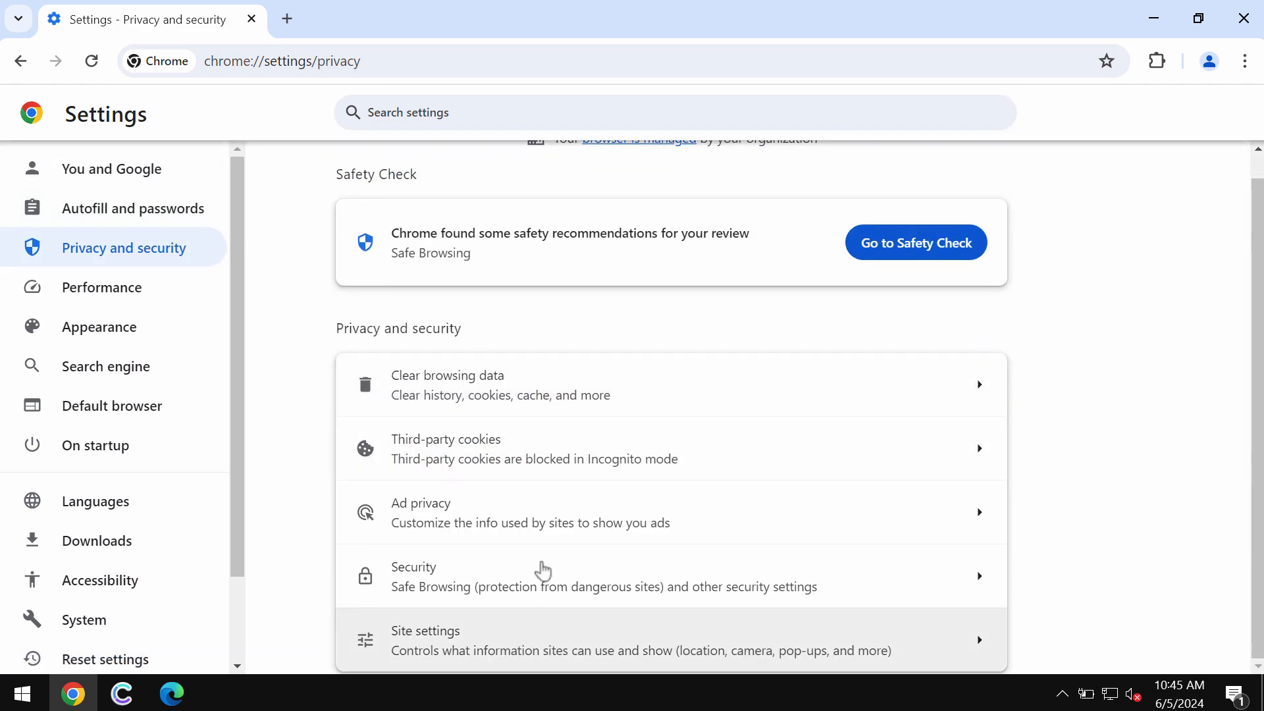
{"action": "left_click", "coordinate": [425, 630]}
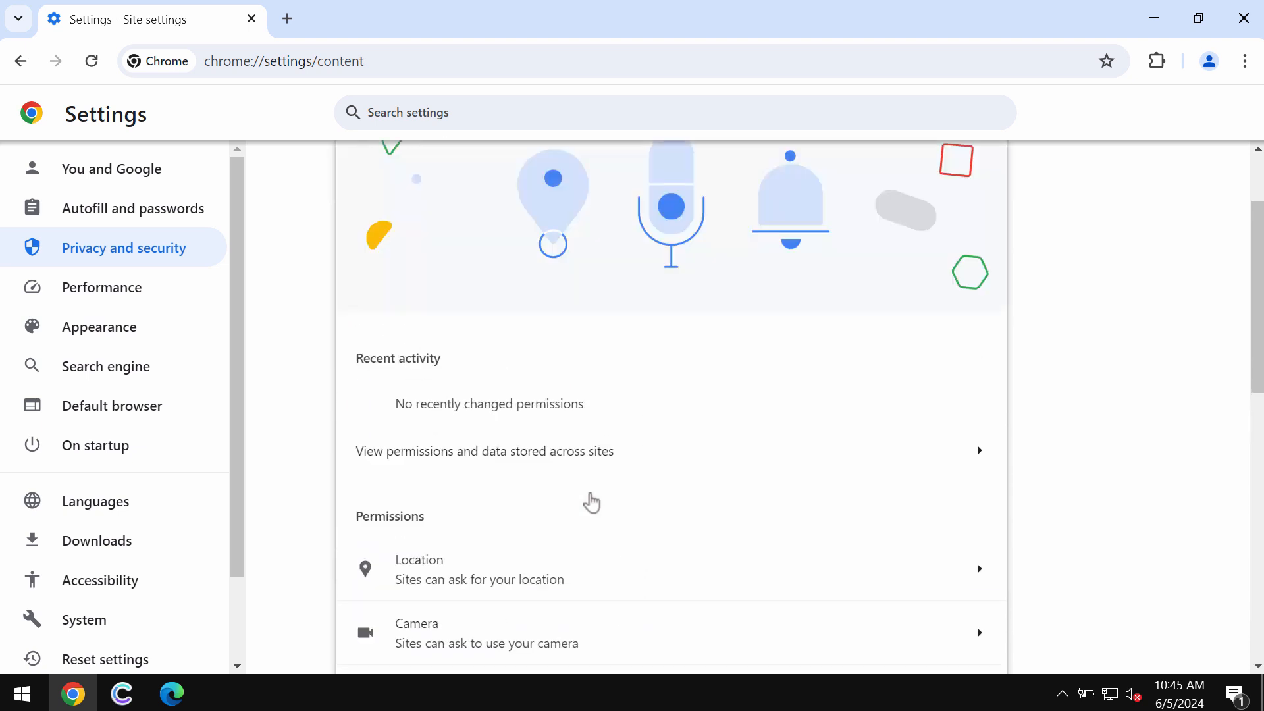
{"action": "scroll", "scroll_direction": "down", "scroll_amount": 3}
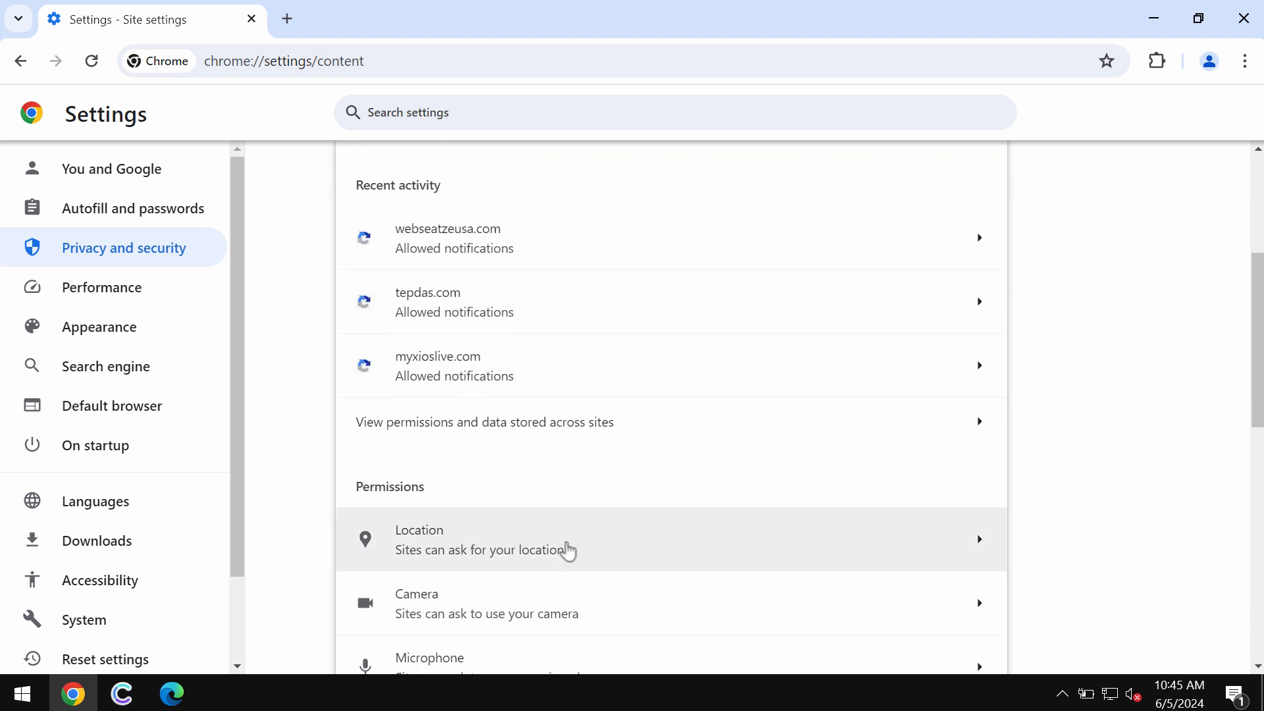
{"action": "scroll", "scroll_direction": "down", "scroll_amount": 3}
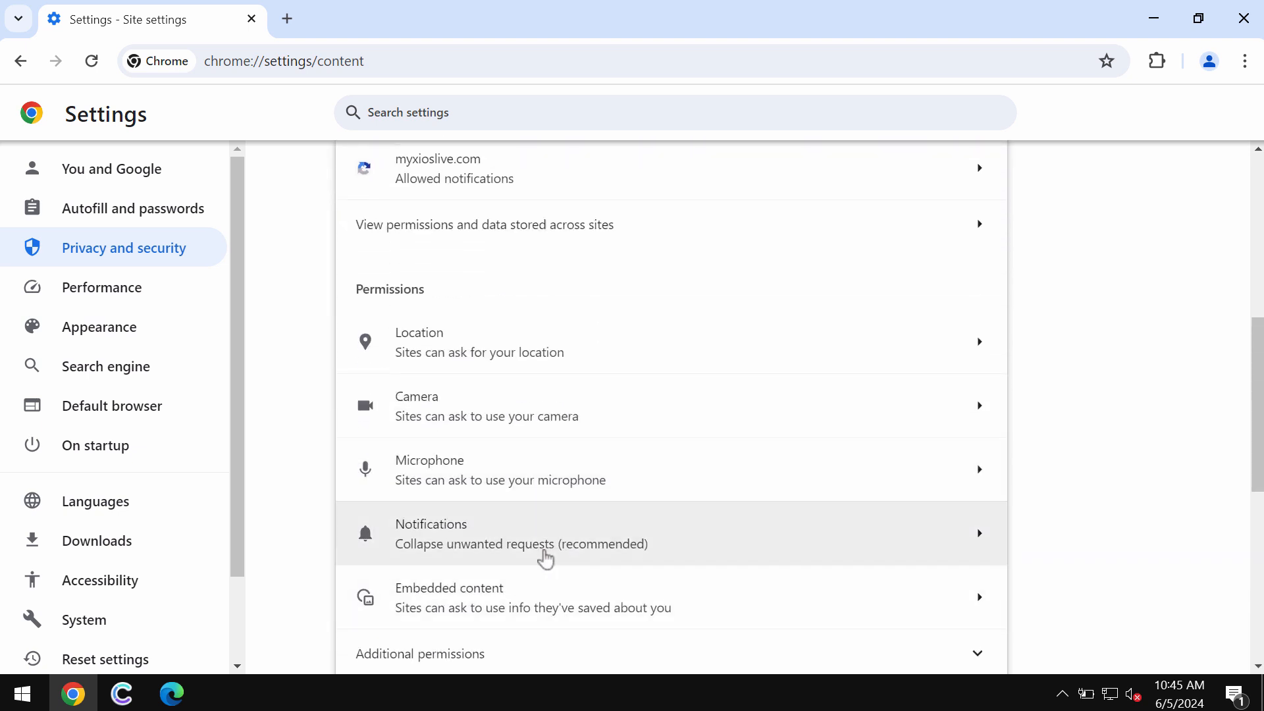
{"action": "left_click", "coordinate": [545, 533]}
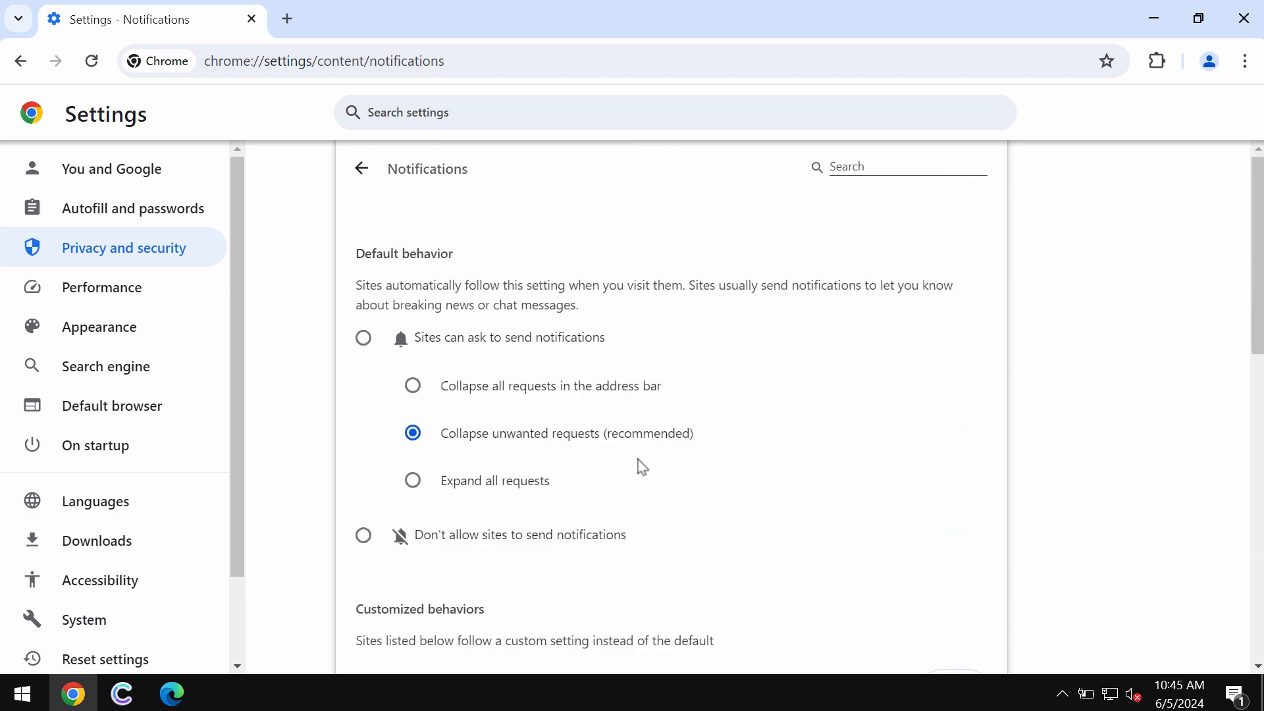
{"action": "scroll", "scroll_direction": "down", "scroll_amount": 3}
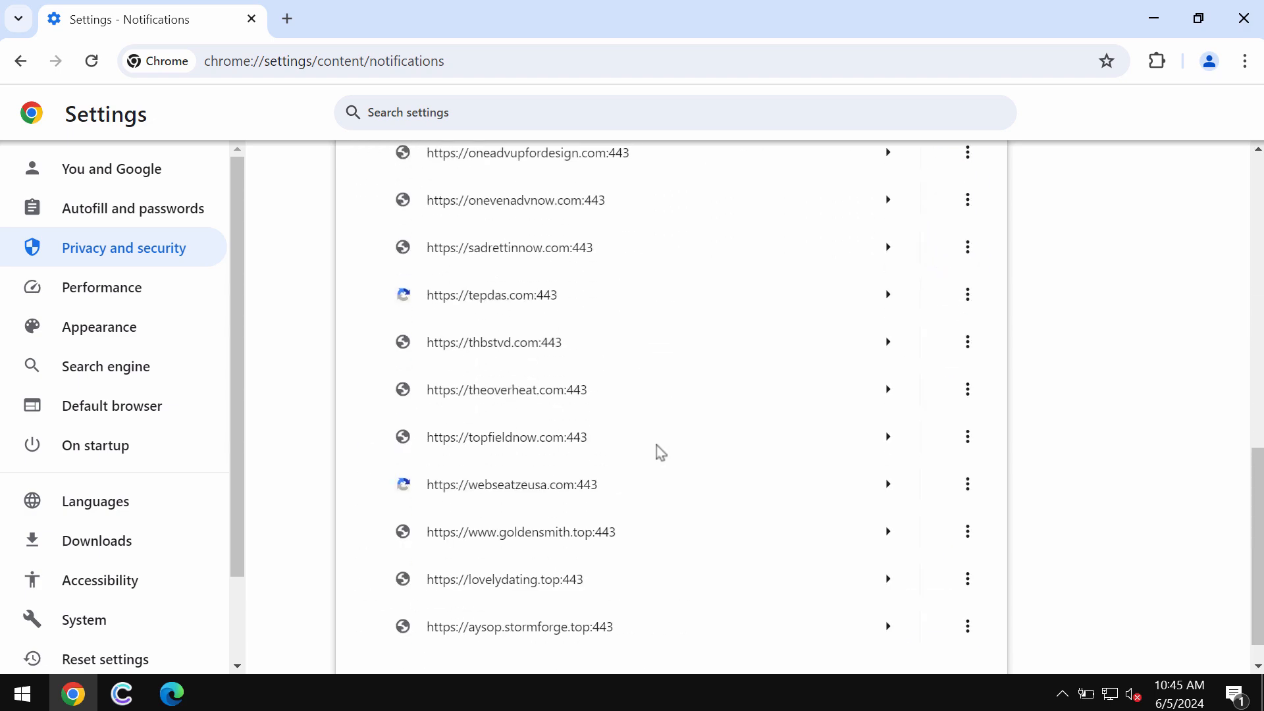
{"action": "scroll", "scroll_direction": "up", "scroll_amount": 3}
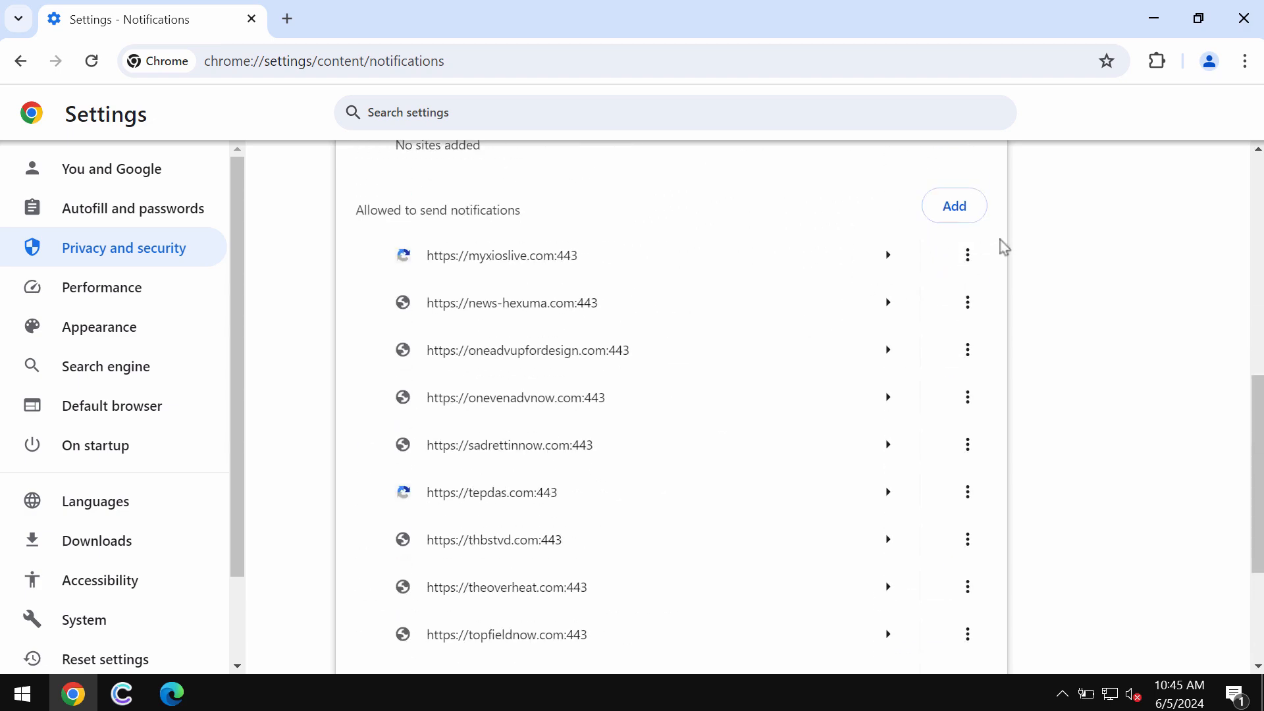
Remove myxioslive.com from the sites allowed to send notifications.
{"action": "left_click", "coordinate": [967, 254]}
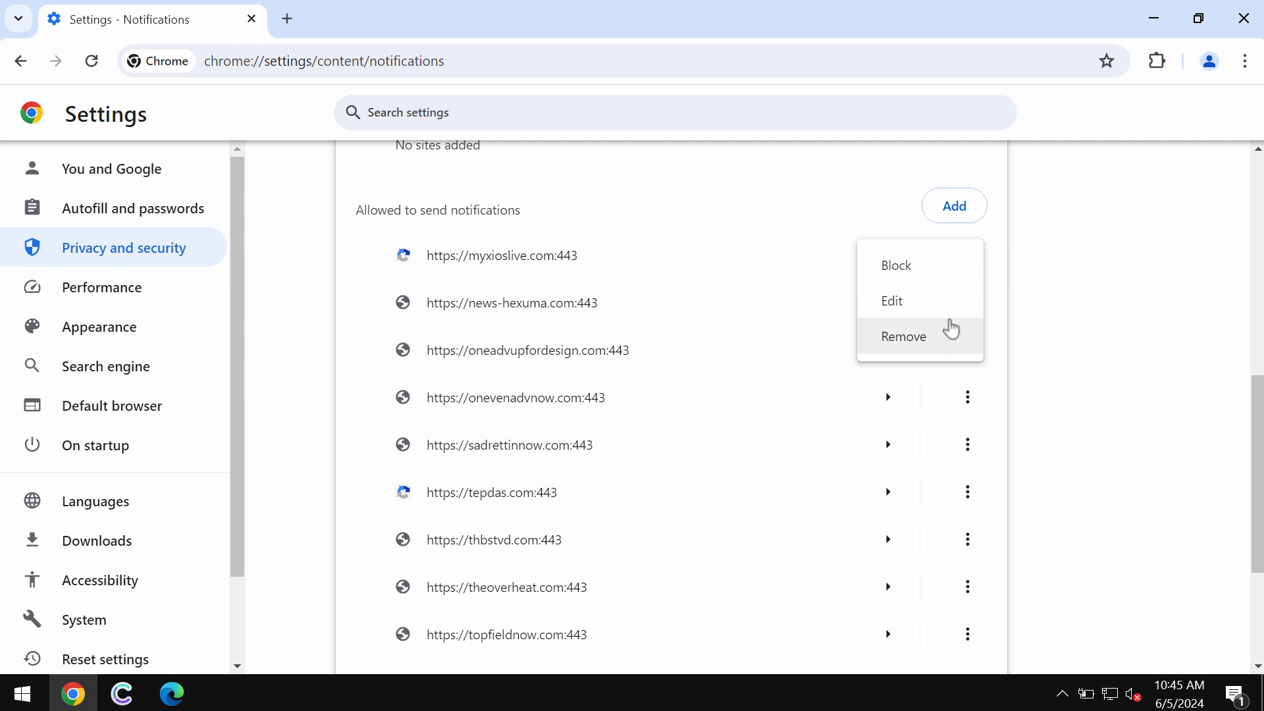
{"action": "left_click", "coordinate": [903, 336]}
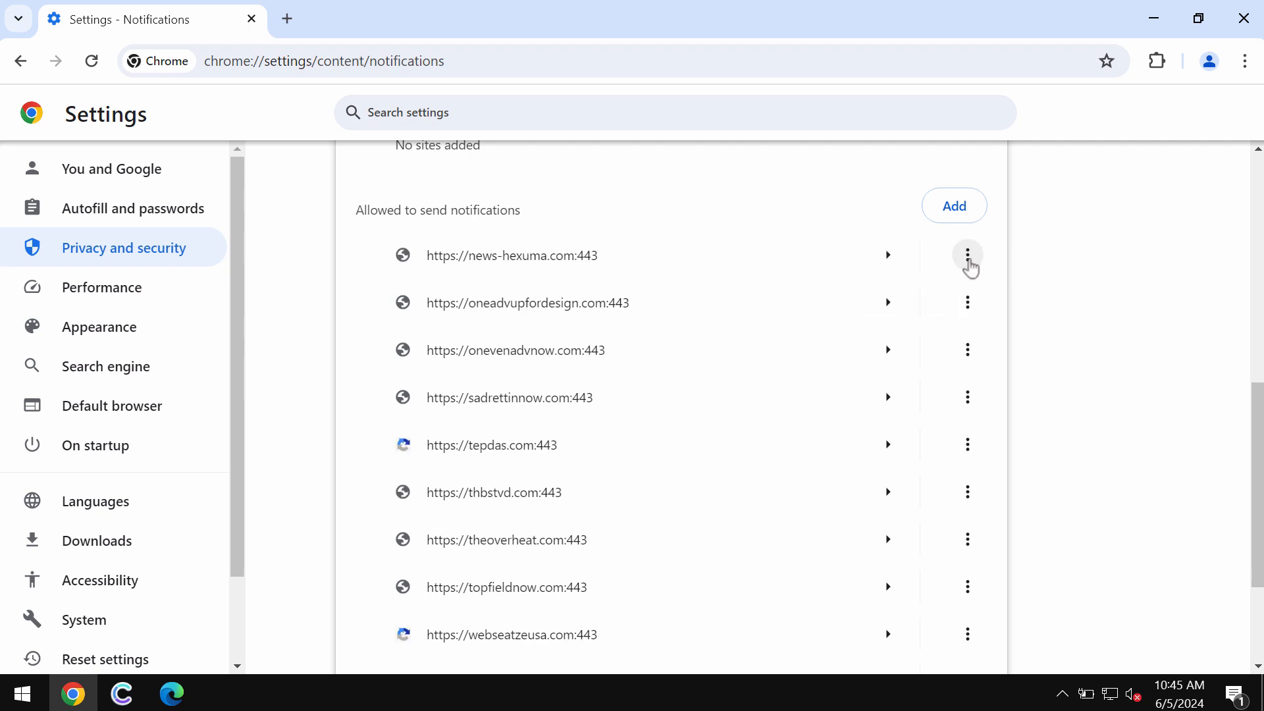
{"action": "mouse_move", "coordinate": [931, 355]}
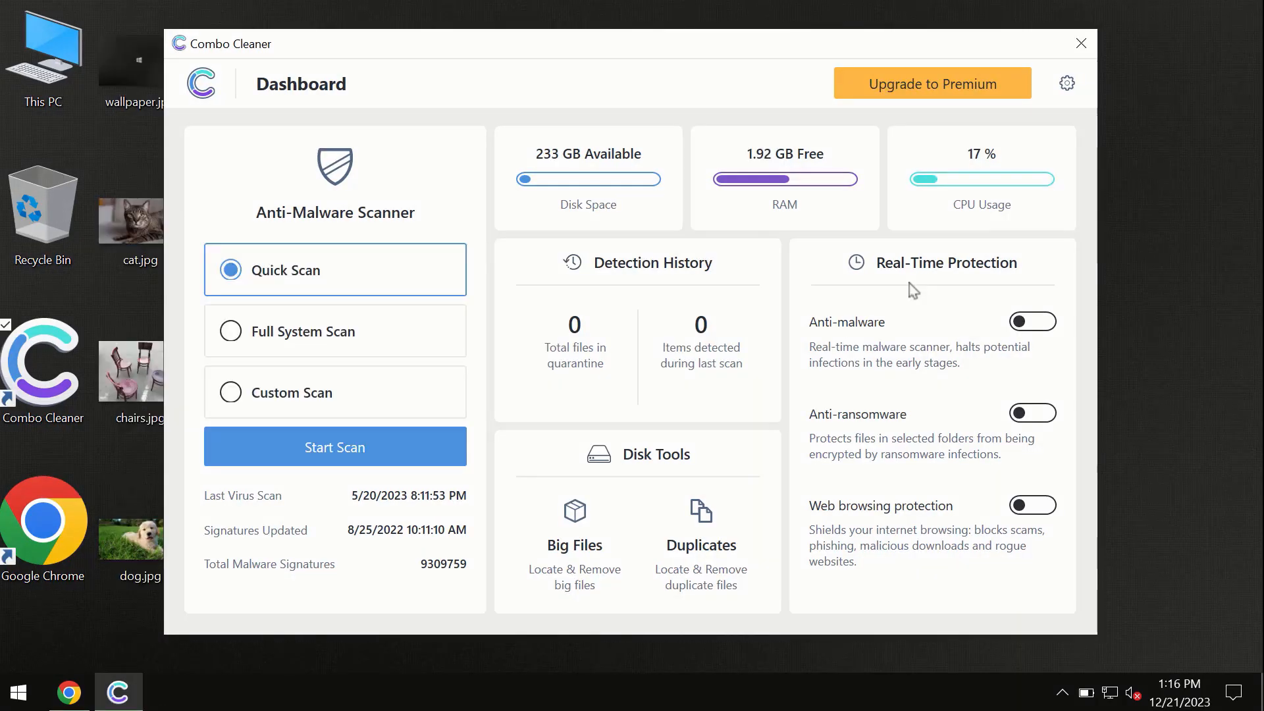
{"action": "mouse_move", "coordinate": [770, 234]}
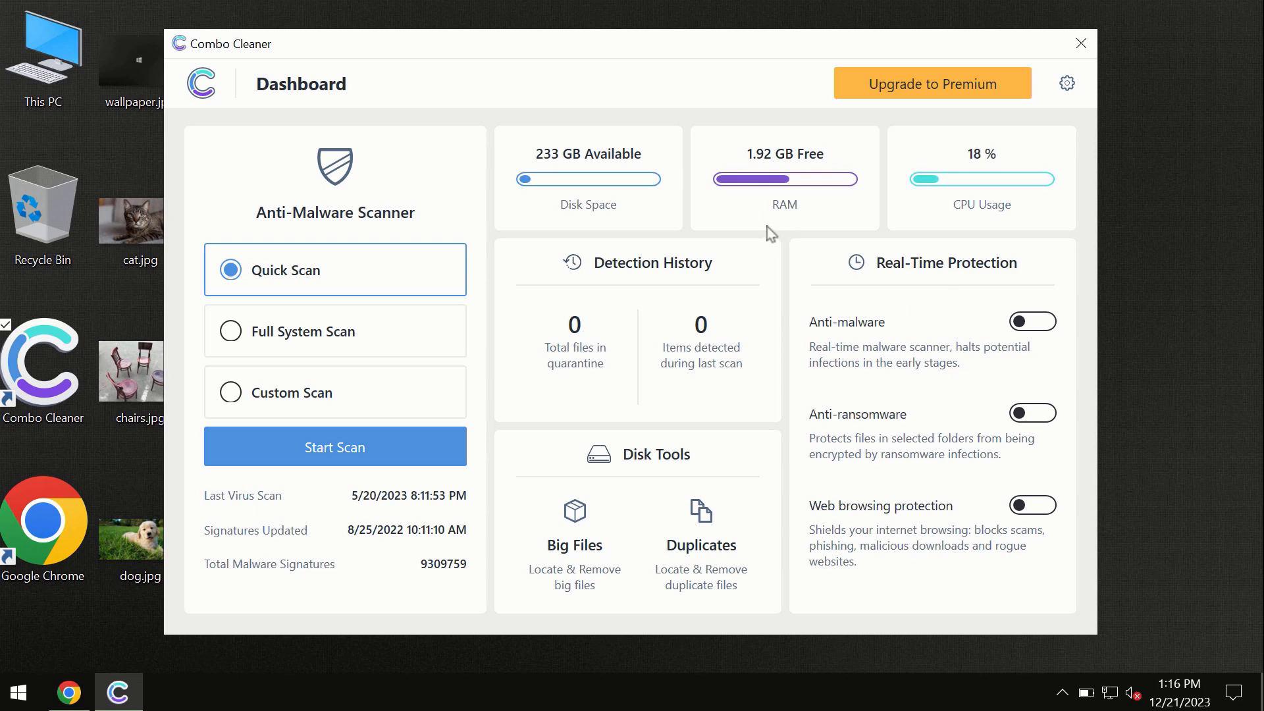
{"action": "mouse_move", "coordinate": [500, 88]}
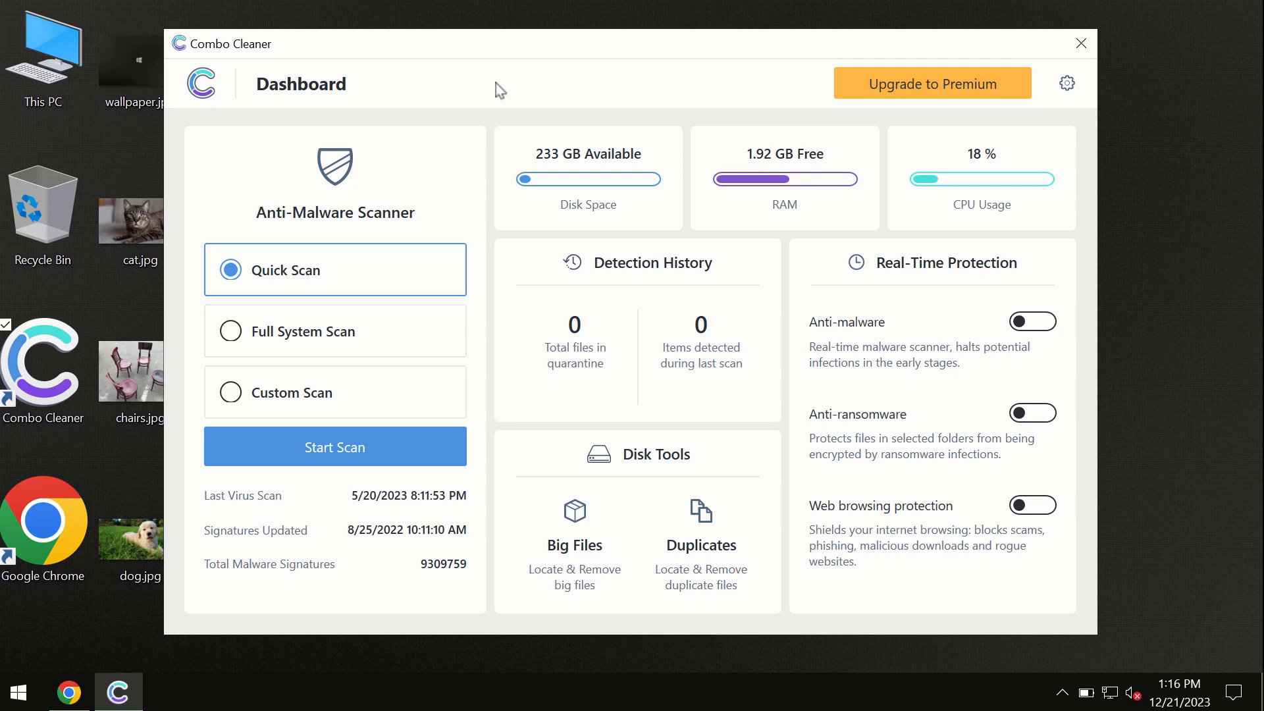
{"action": "mouse_move", "coordinate": [468, 141]}
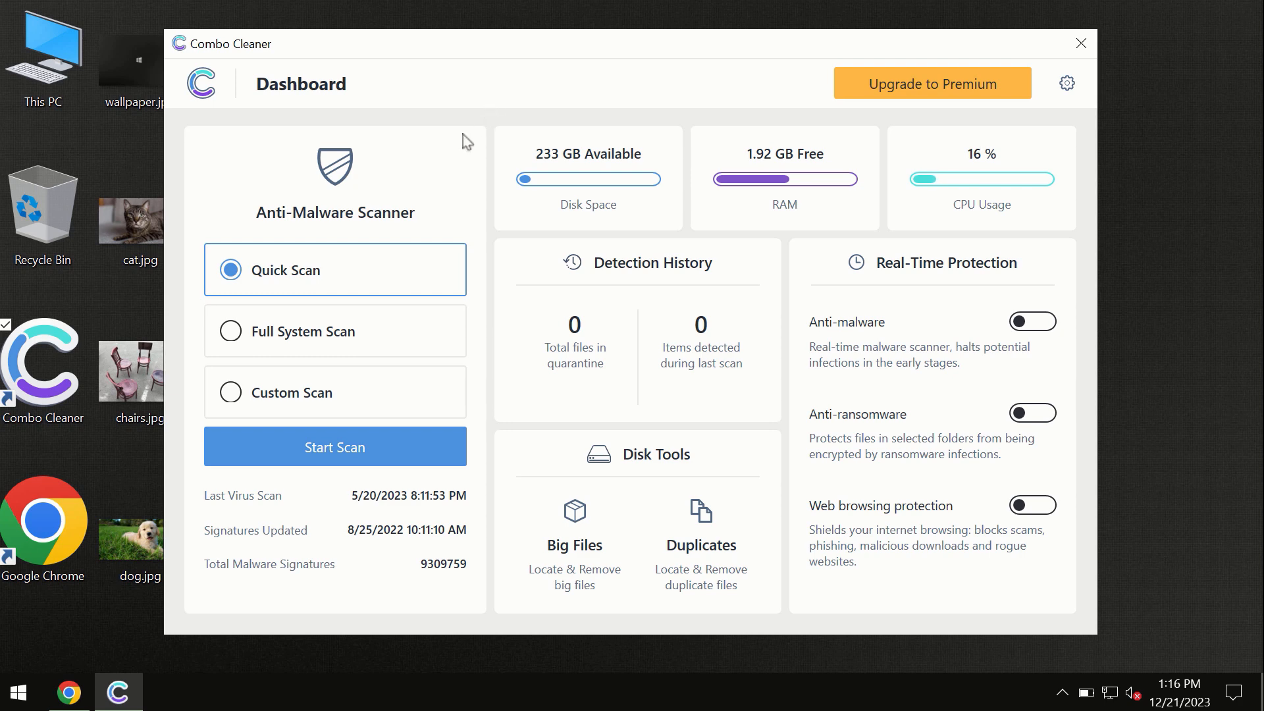
{"action": "mouse_move", "coordinate": [242, 288]}
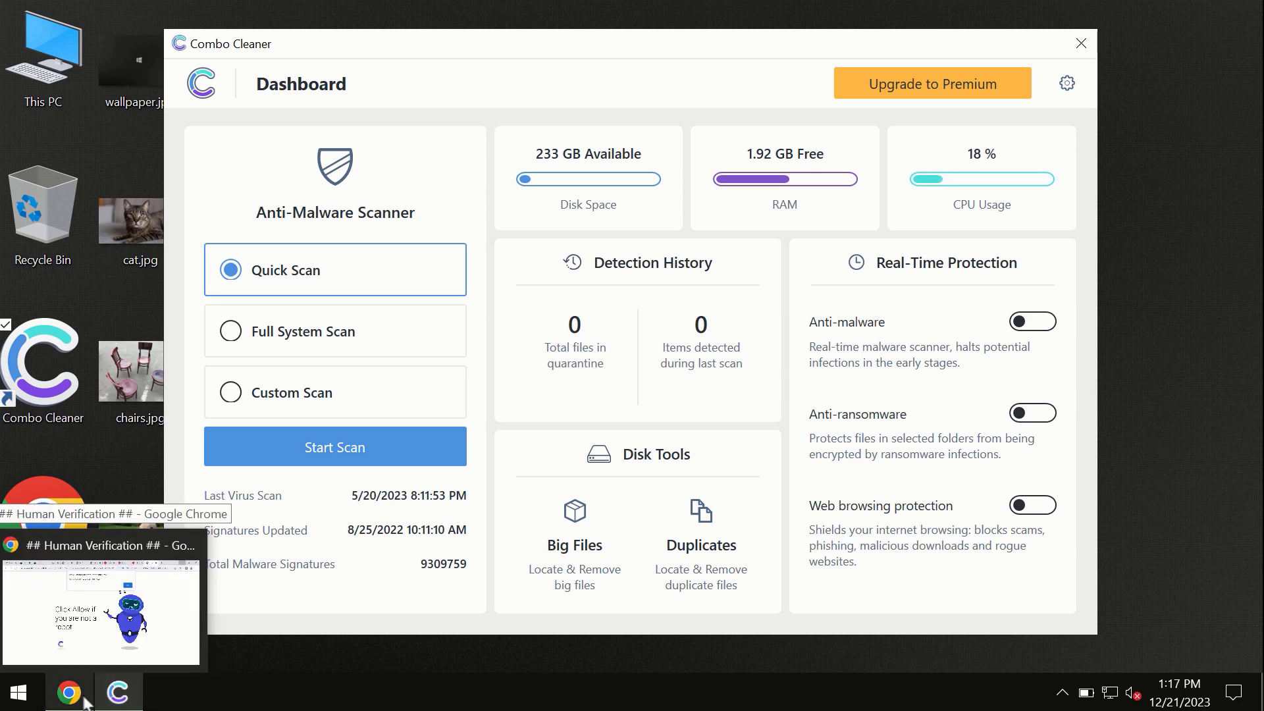
Bring Chrome forward and browse combocleaner.com's product tabs for other systems.
{"action": "left_click", "coordinate": [67, 692]}
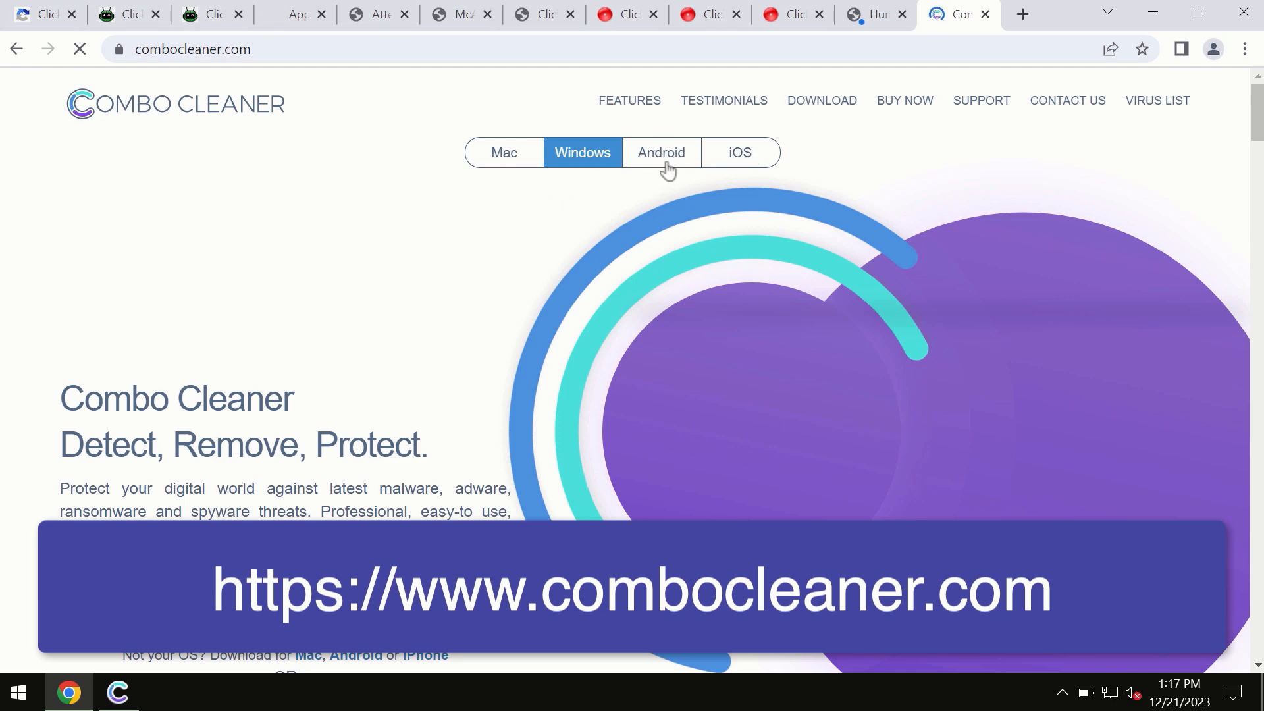
{"action": "left_click", "coordinate": [505, 153]}
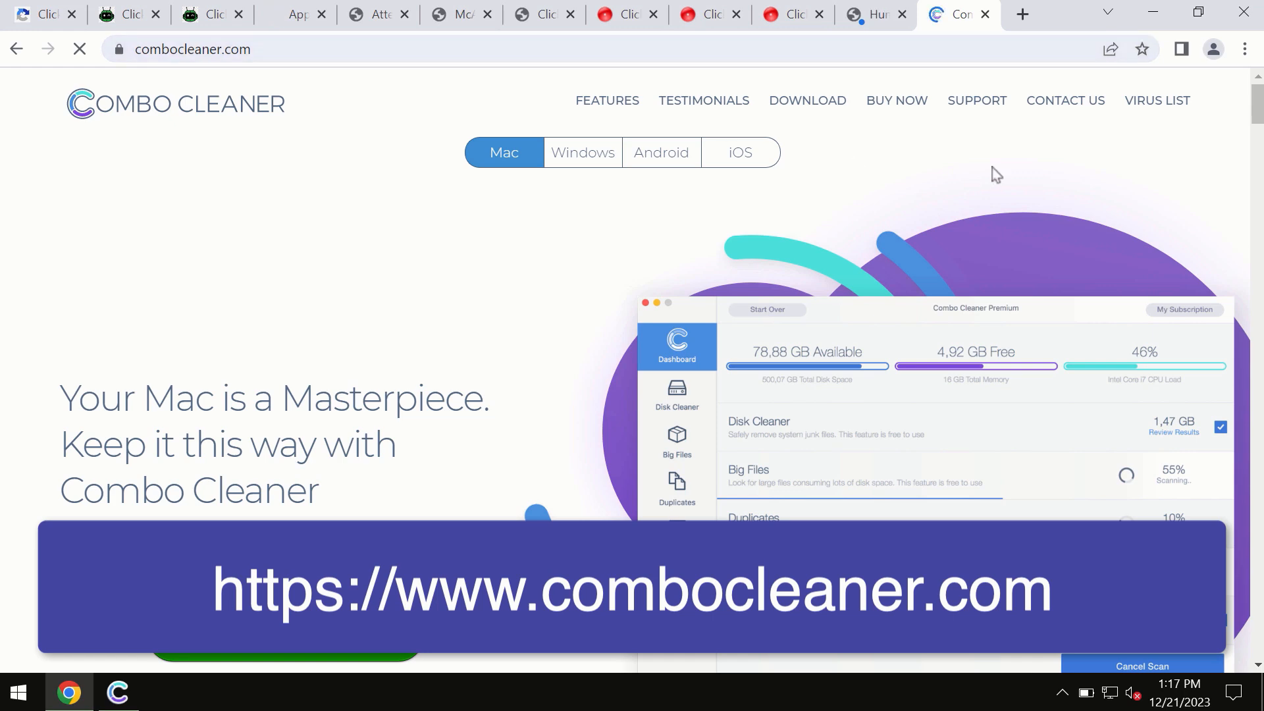
{"action": "left_click", "coordinate": [737, 153]}
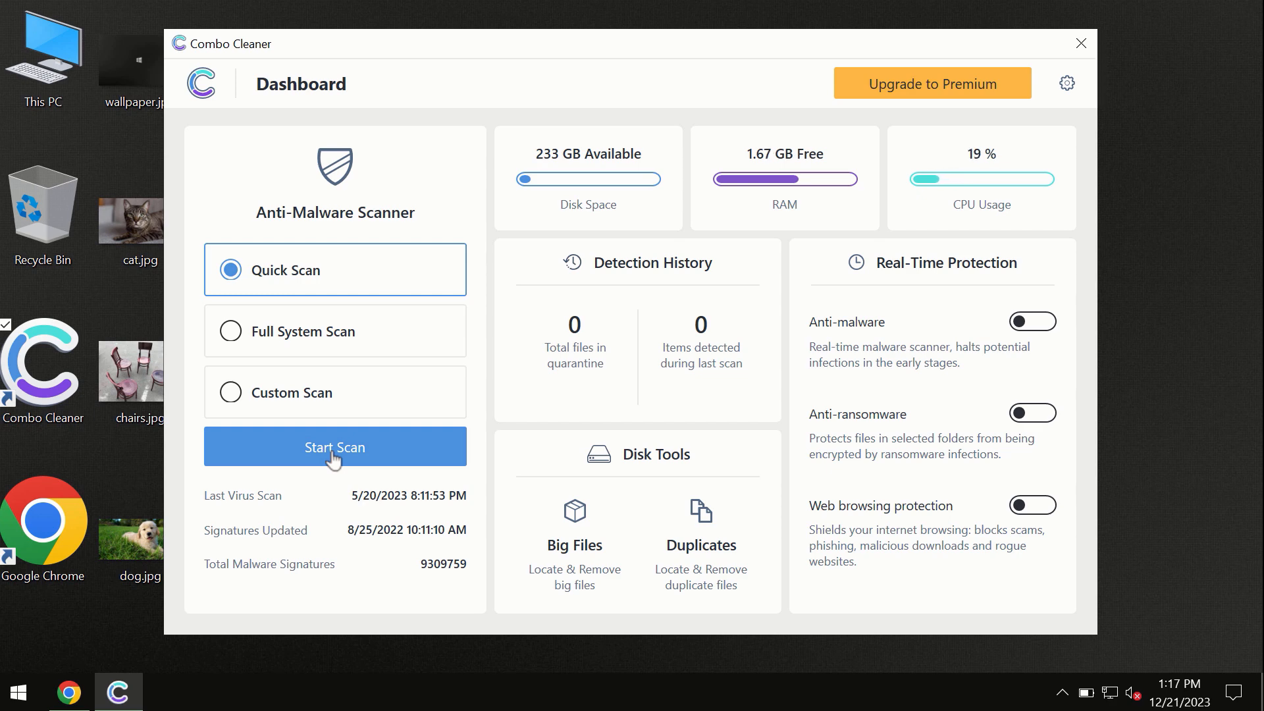
Start the Combo Cleaner quick scan of commonly infected areas.
{"action": "left_click", "coordinate": [333, 446]}
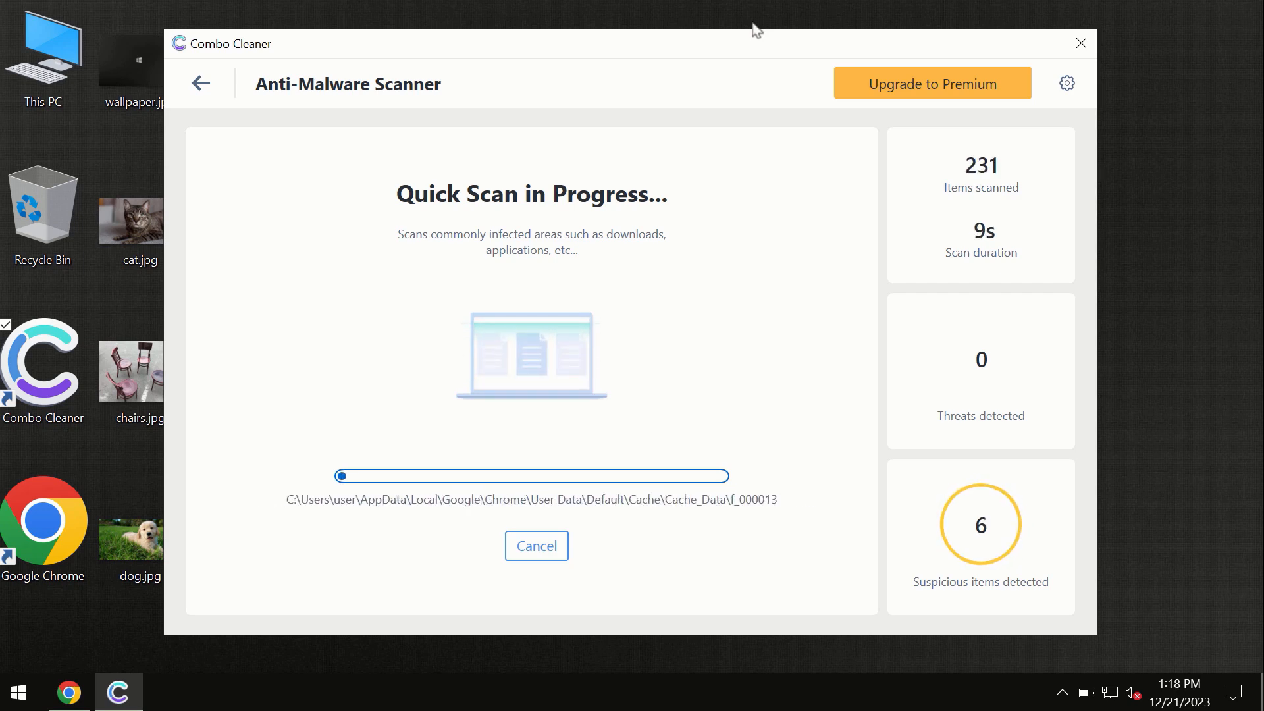
{"action": "mouse_move", "coordinate": [548, 271]}
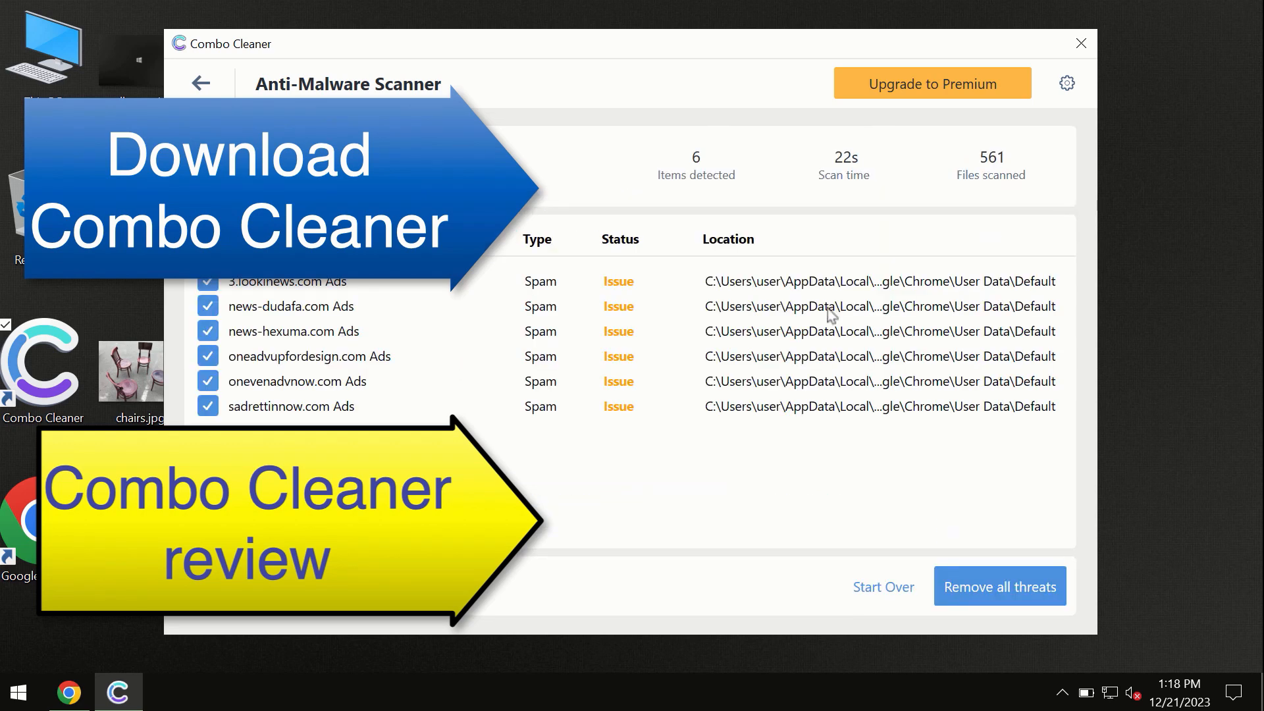
{"action": "mouse_move", "coordinate": [712, 74]}
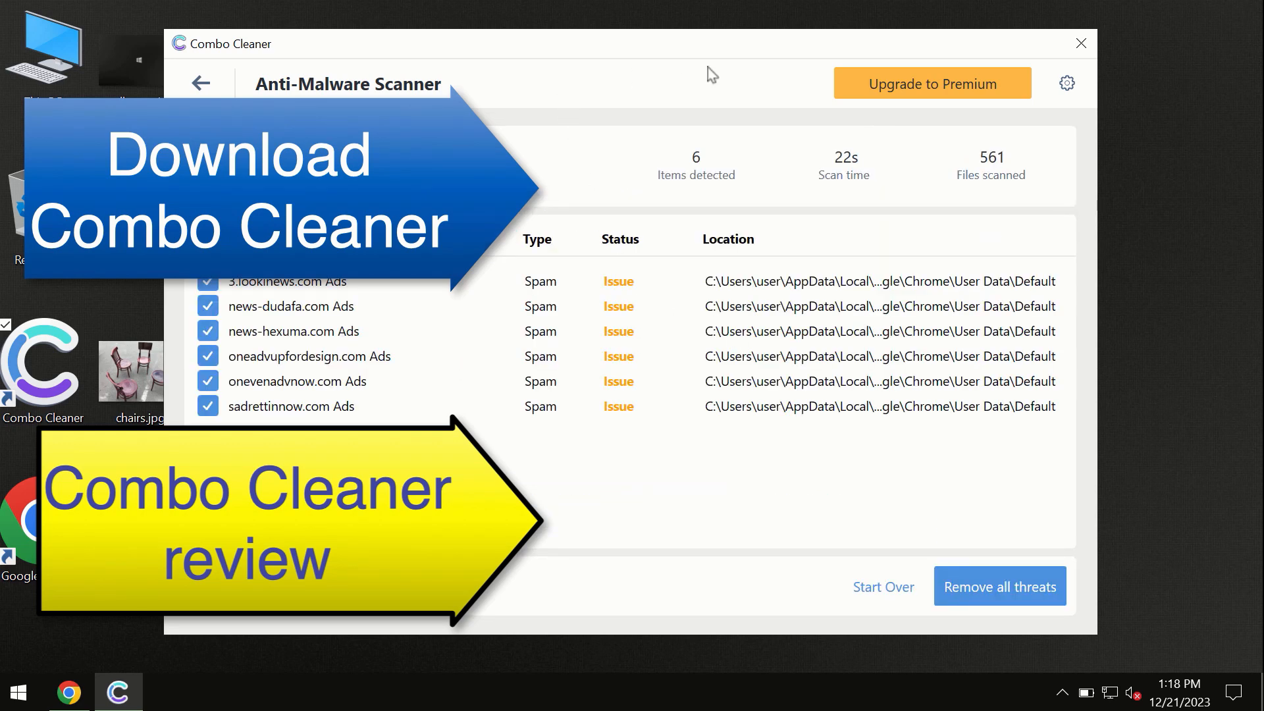
{"action": "mouse_move", "coordinate": [670, 178]}
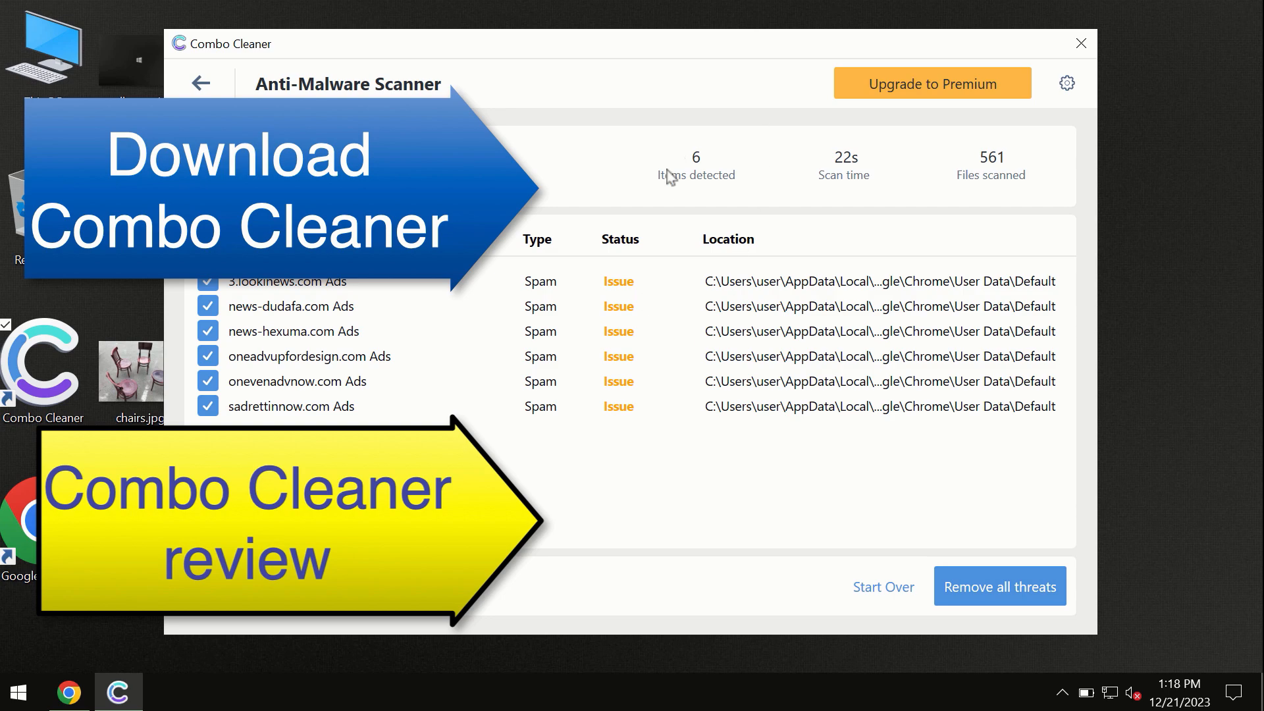
{"action": "mouse_move", "coordinate": [872, 127]}
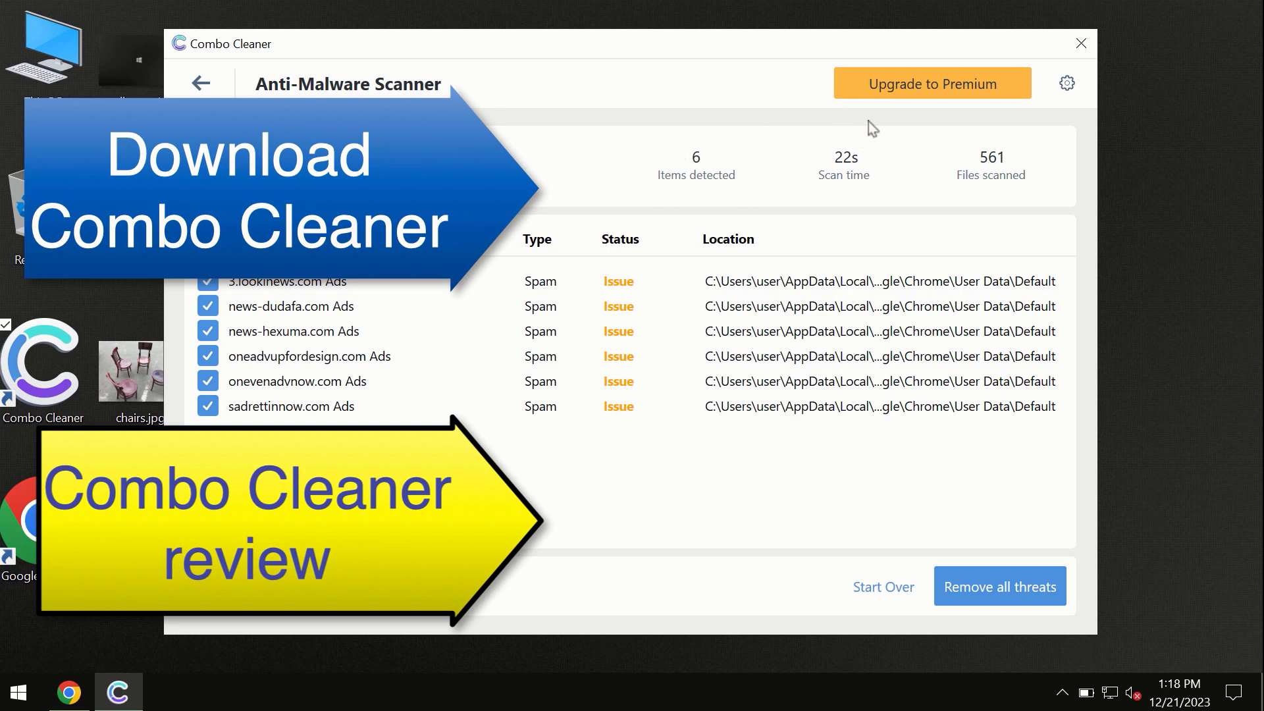
{"action": "left_click", "coordinate": [931, 83]}
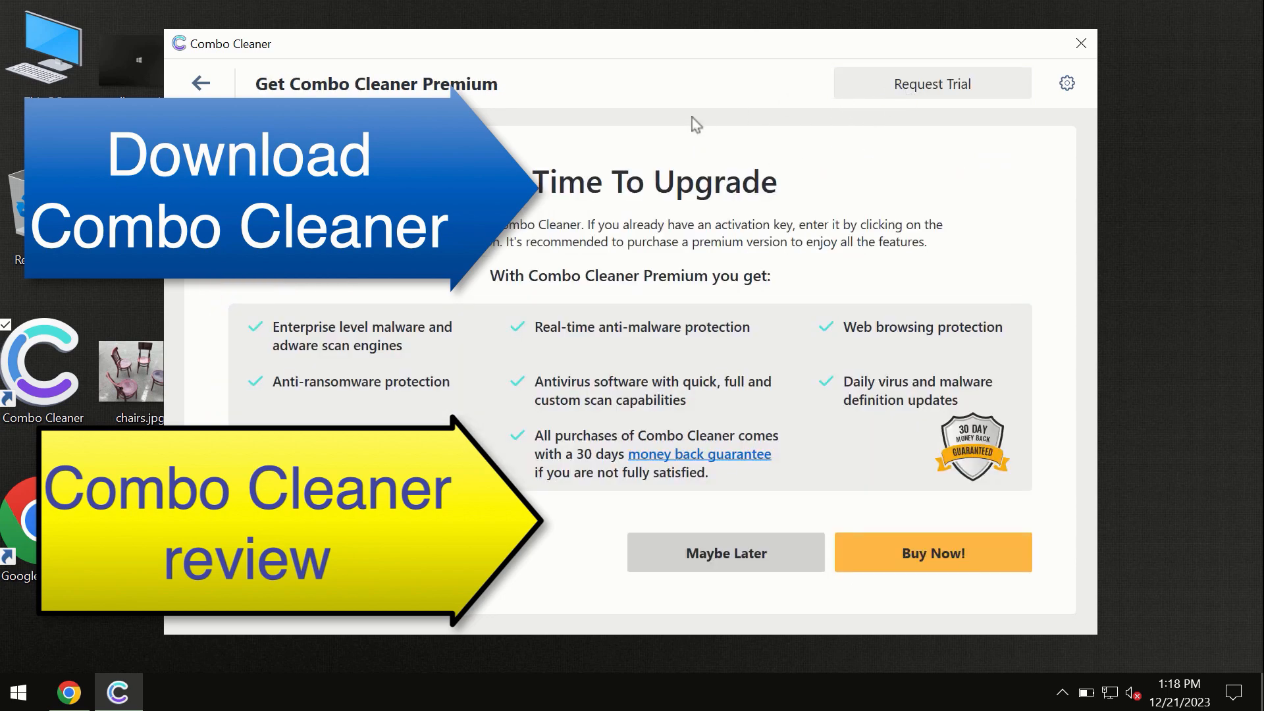
{"action": "left_click", "coordinate": [200, 83]}
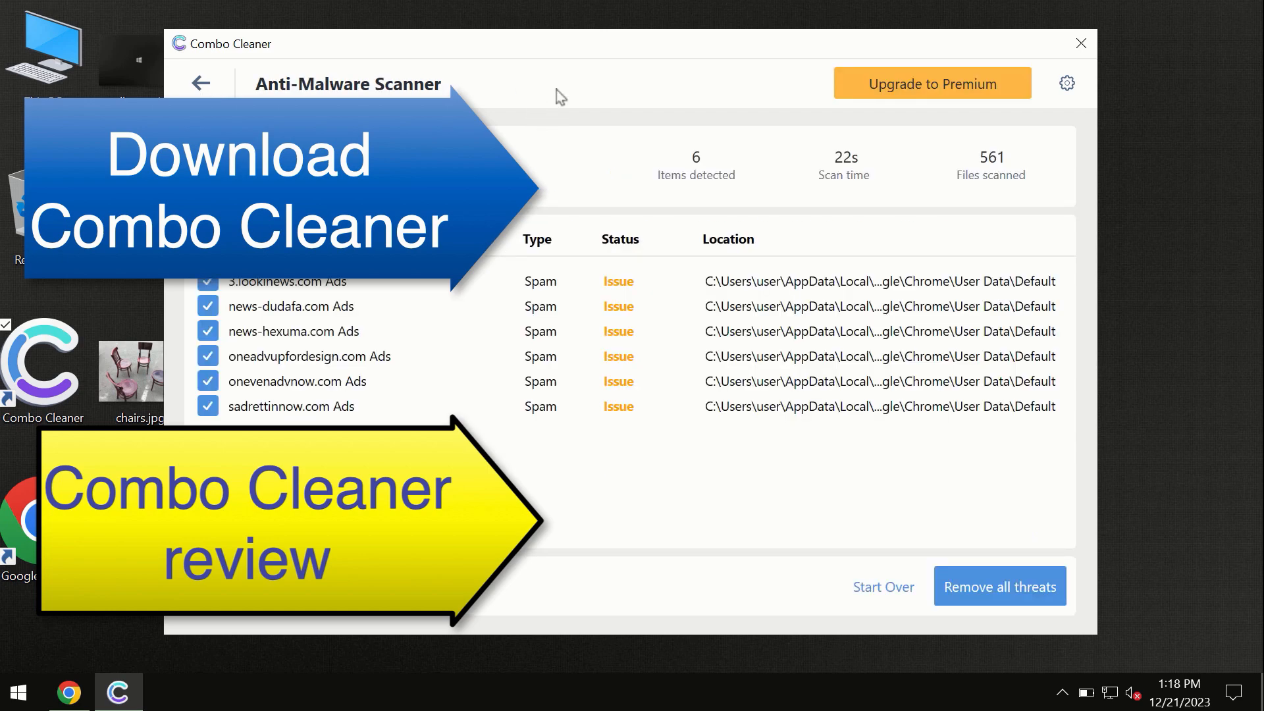